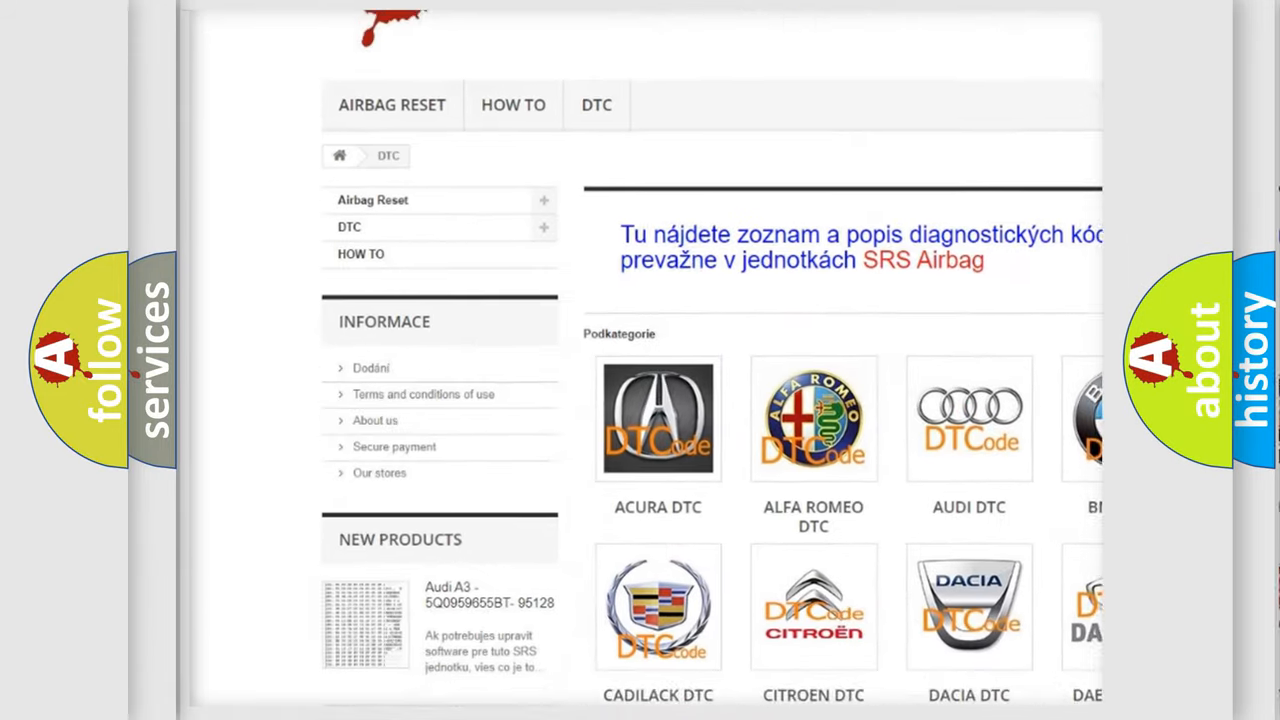
{"action": "scroll", "scroll_direction": "down", "scroll_amount": 3}
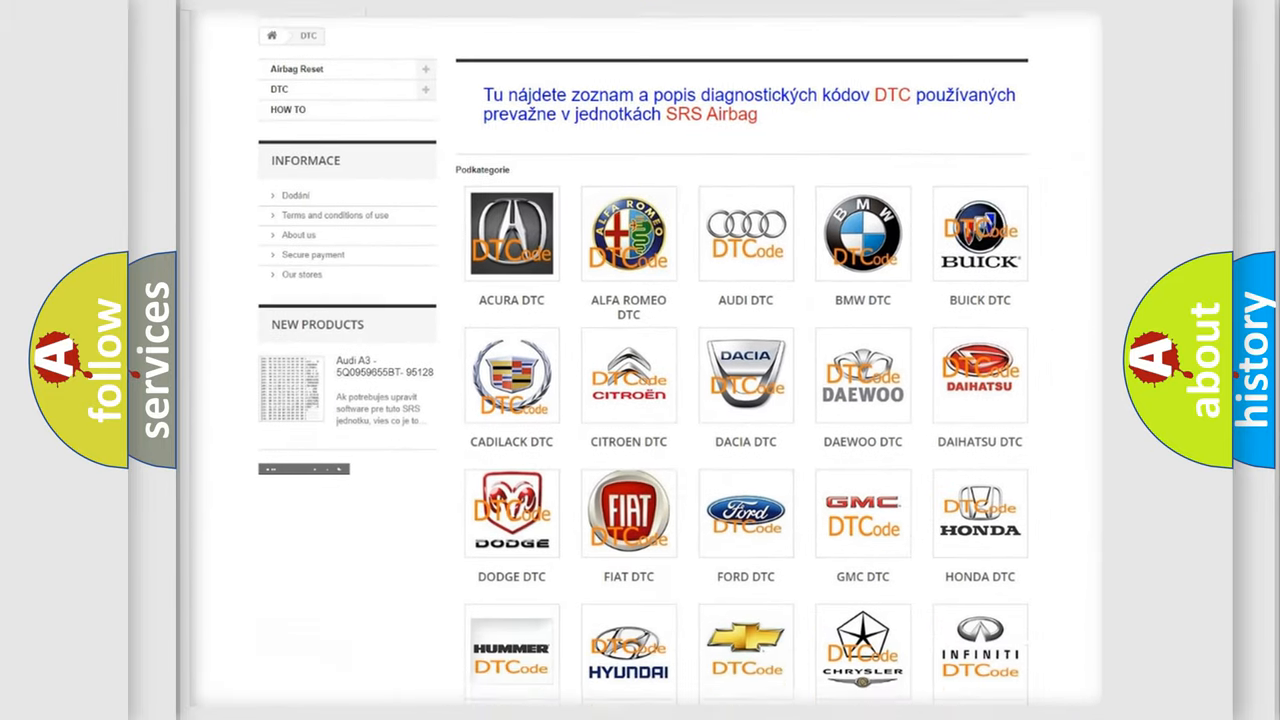
{"action": "scroll", "scroll_direction": "down", "scroll_amount": 3}
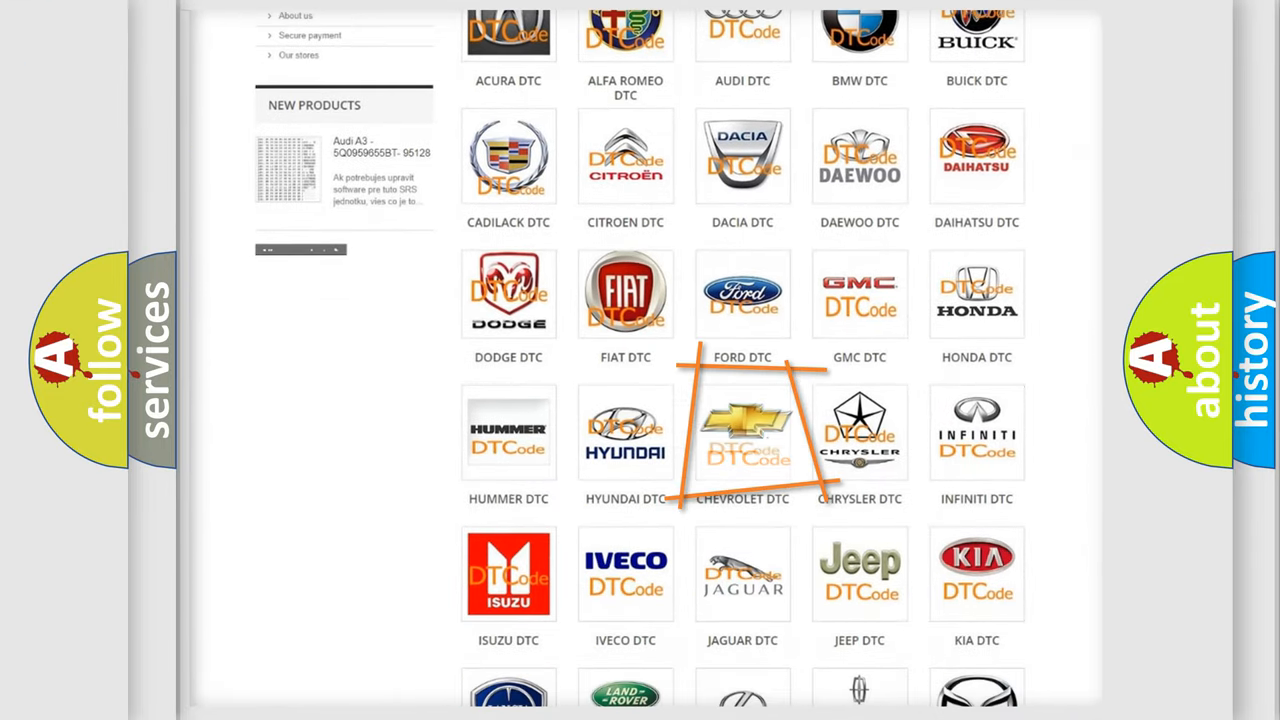